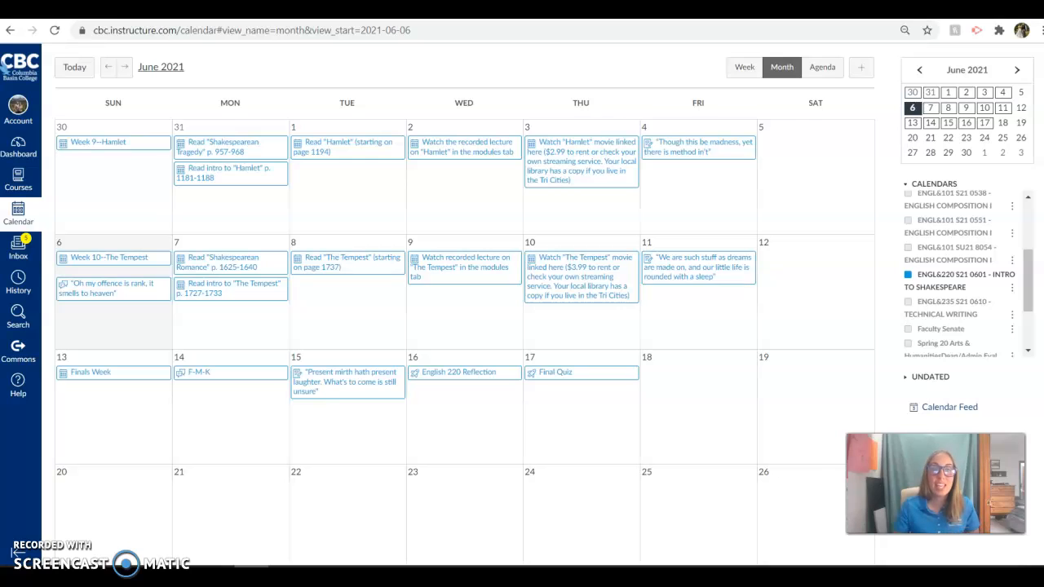
pyautogui.moveTo(209, 365)
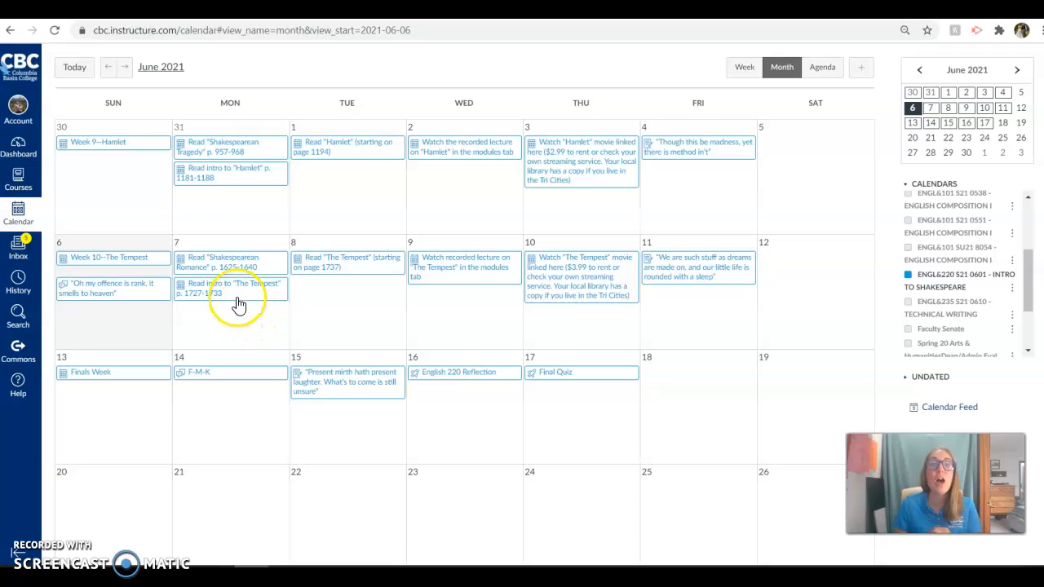
pyautogui.moveTo(278, 297)
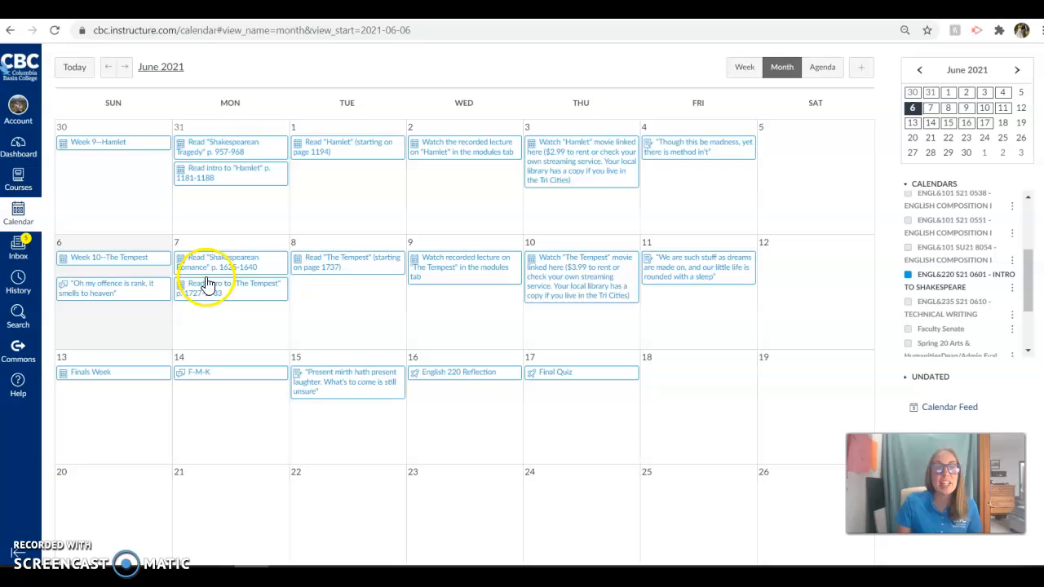
pyautogui.moveTo(236, 260)
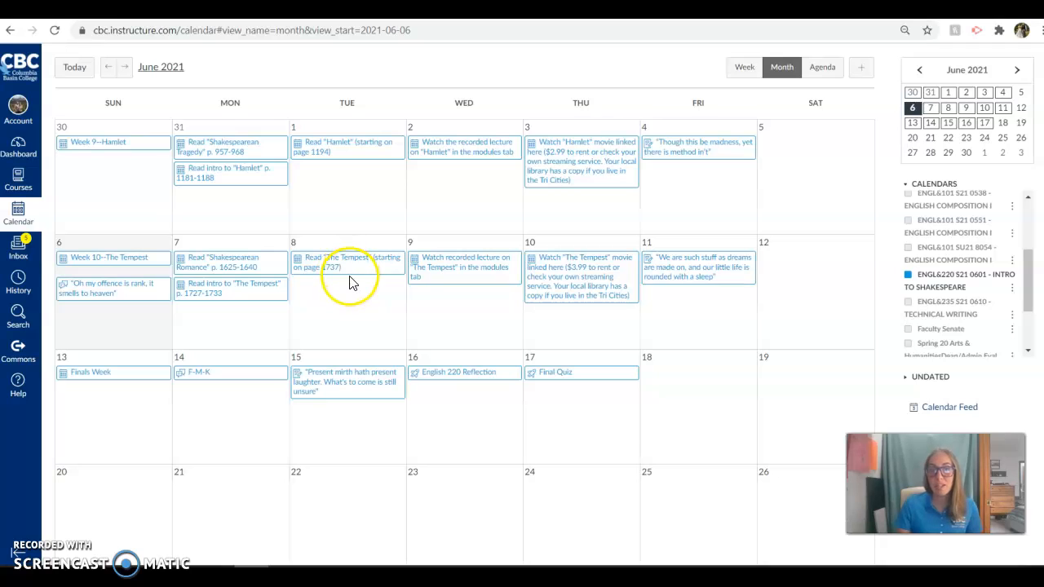
pyautogui.moveTo(344, 290)
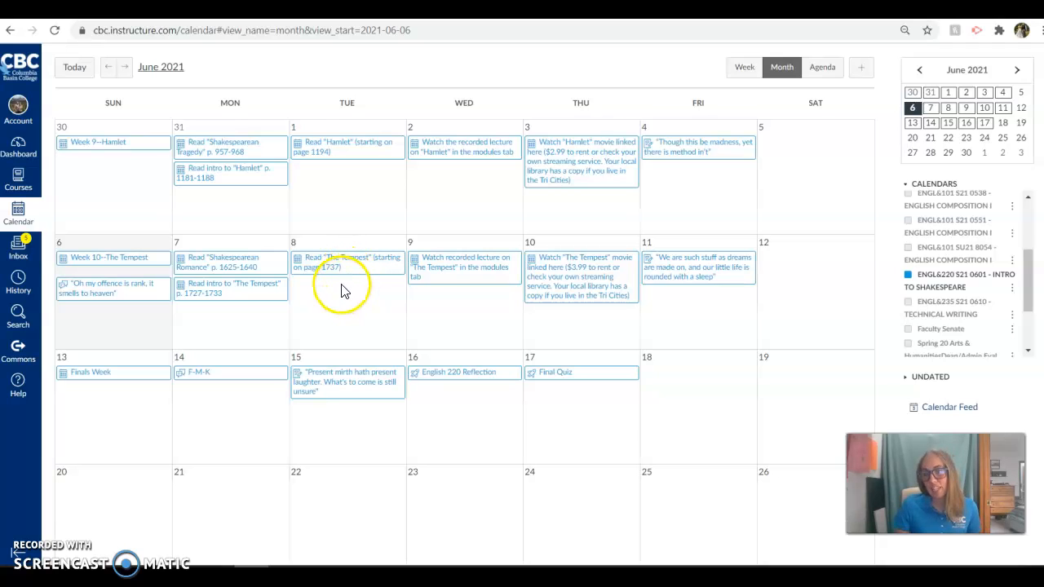
pyautogui.moveTo(471, 297)
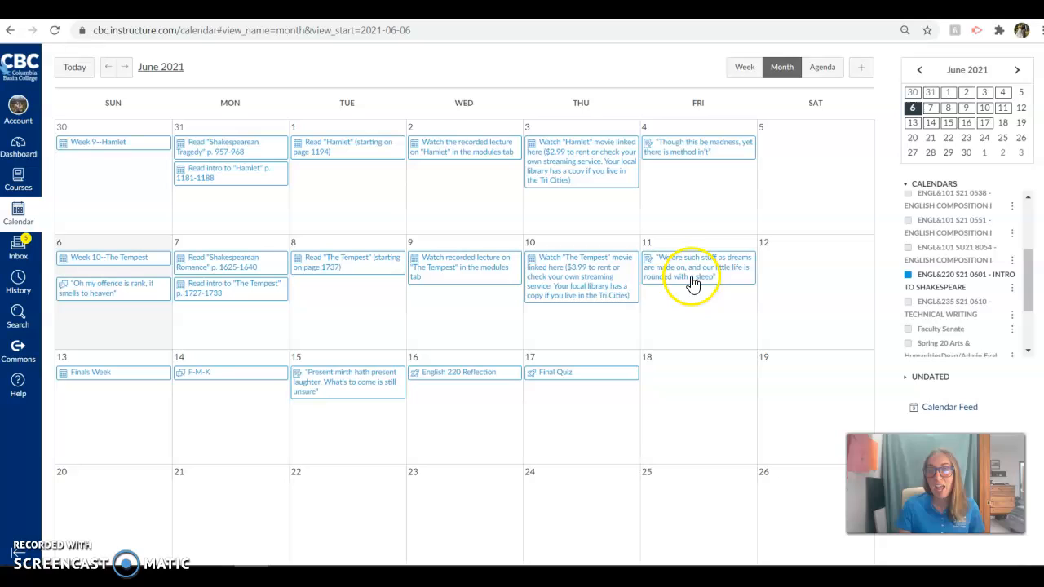
pyautogui.moveTo(685, 281)
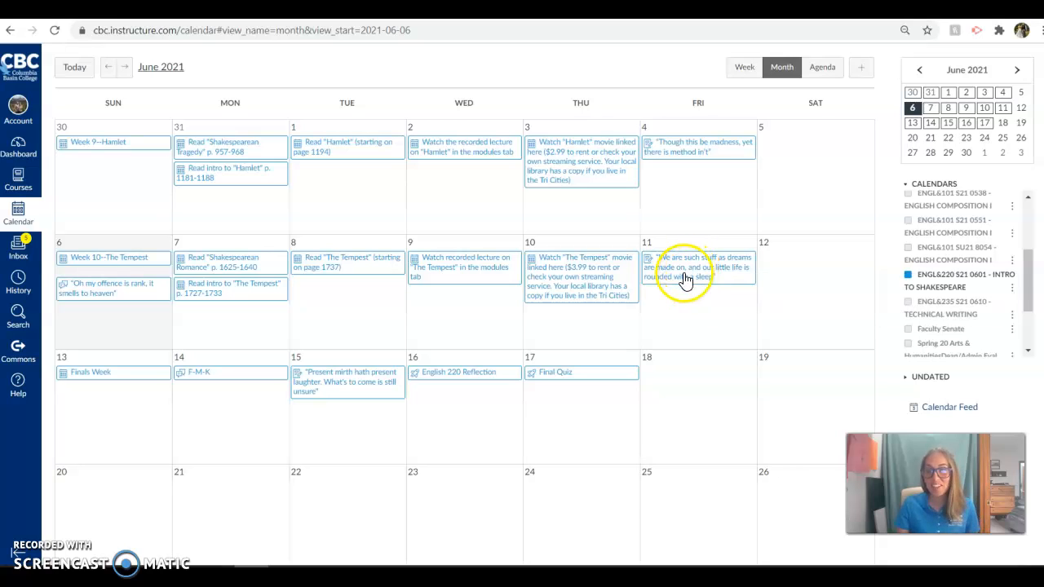
# Read the June 11 Tempest essay details: MLA outline with intro, two body paragraphs and conclusion
pyautogui.click(698, 267)
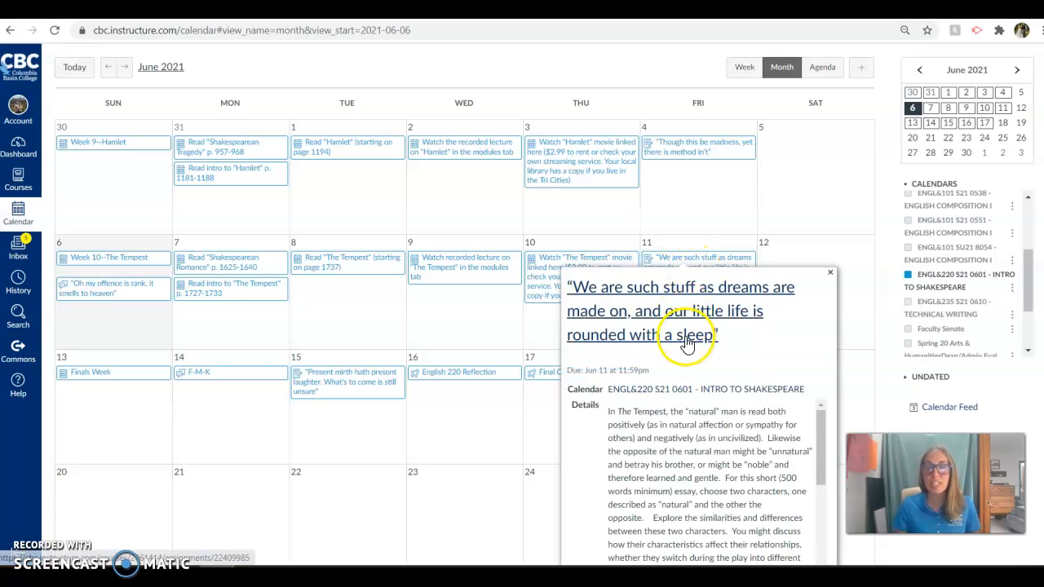
pyautogui.scroll(-3)
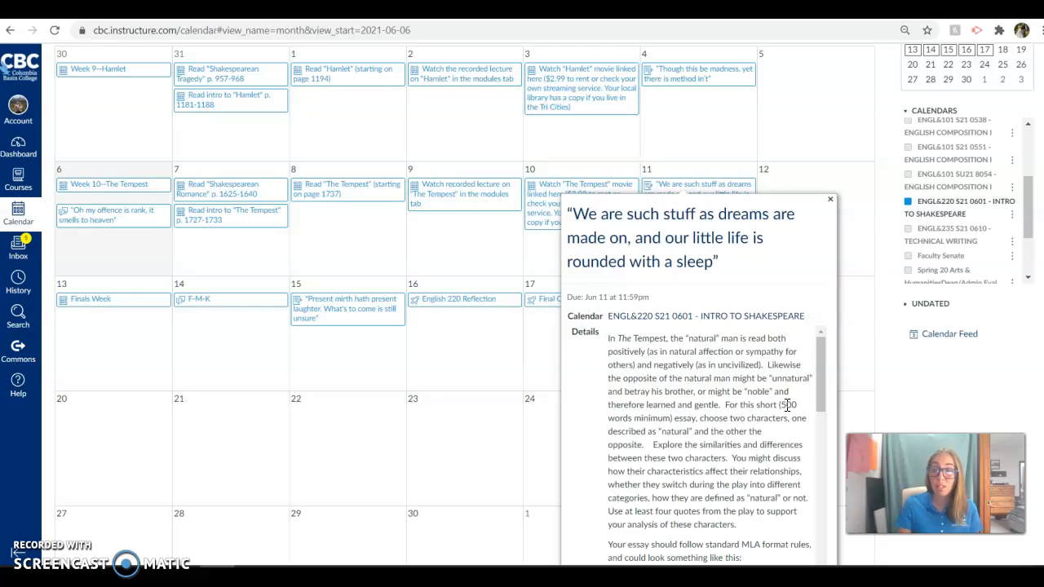
pyautogui.moveTo(709, 428)
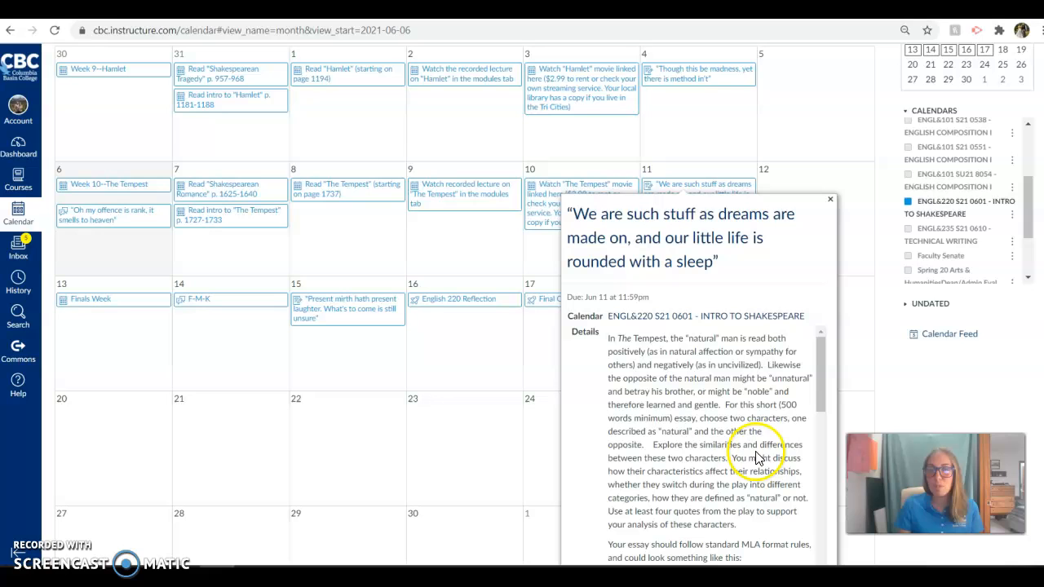
pyautogui.scroll(-3)
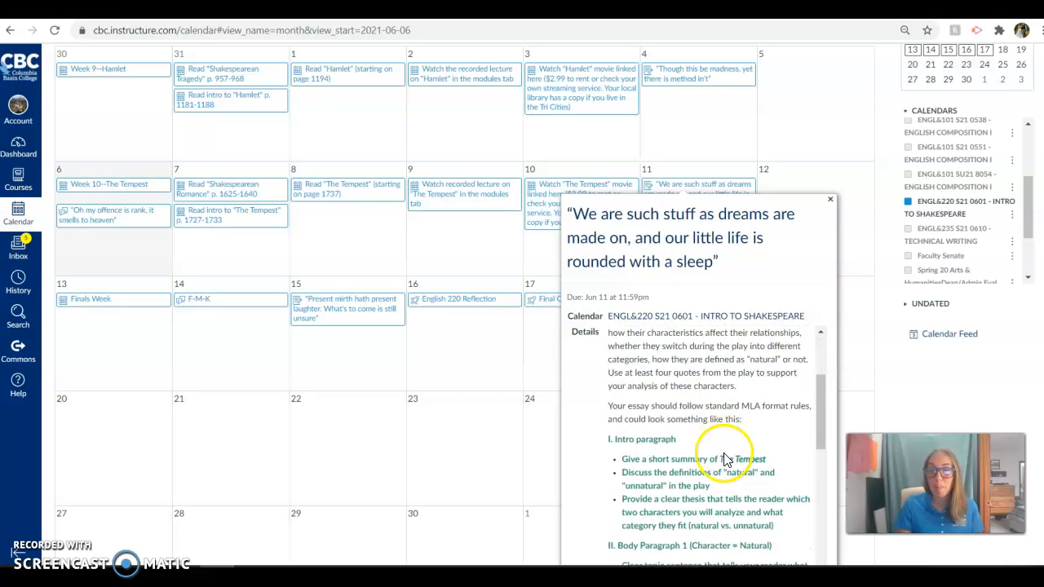
pyautogui.scroll(-3)
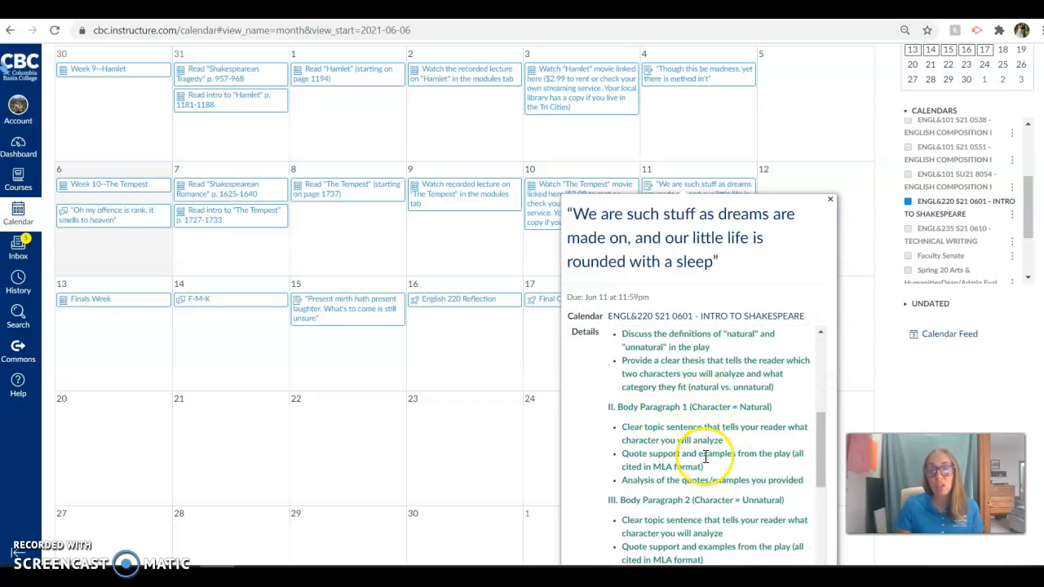
pyautogui.scroll(-3)
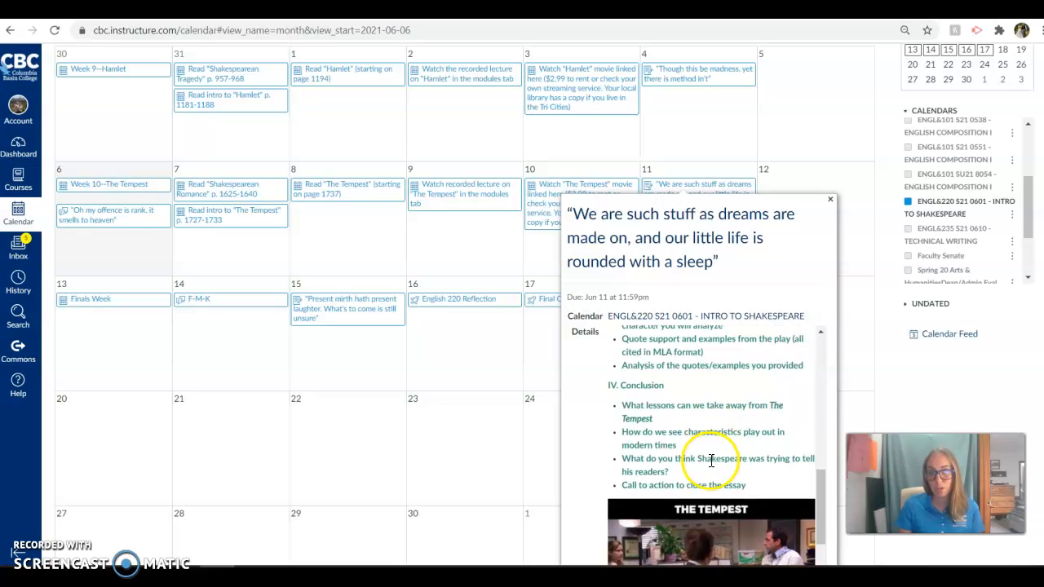
pyautogui.scroll(-3)
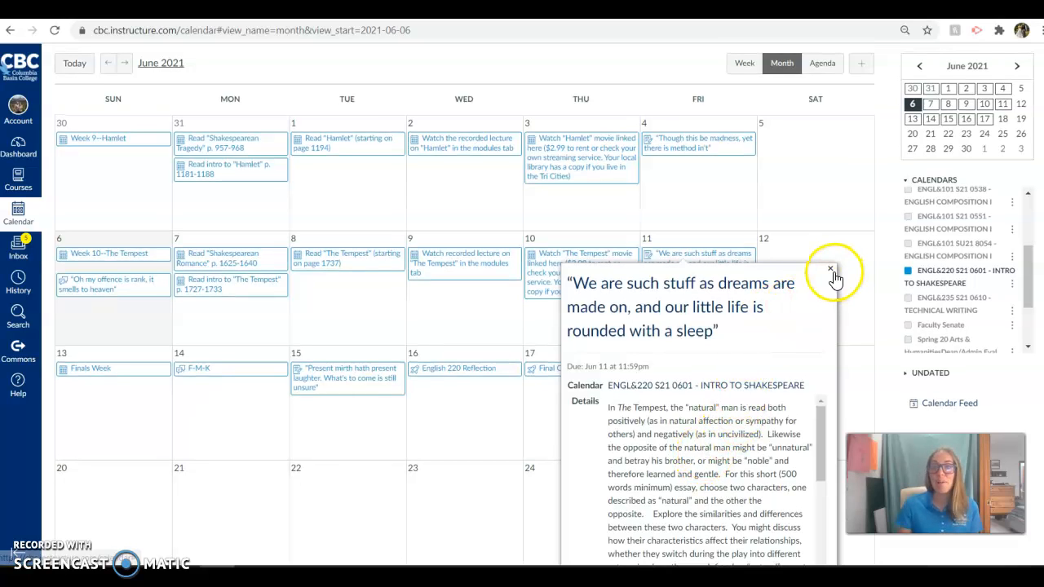
# Leave the essay popup and reach the Intro to Shakespeare course's weekly modules list
pyautogui.click(828, 269)
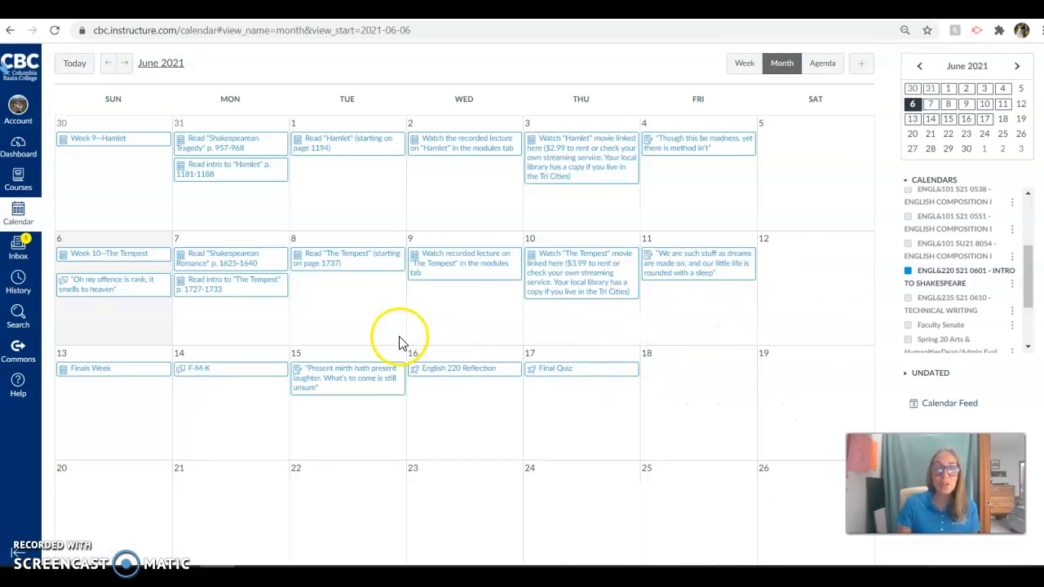
pyautogui.click(220, 258)
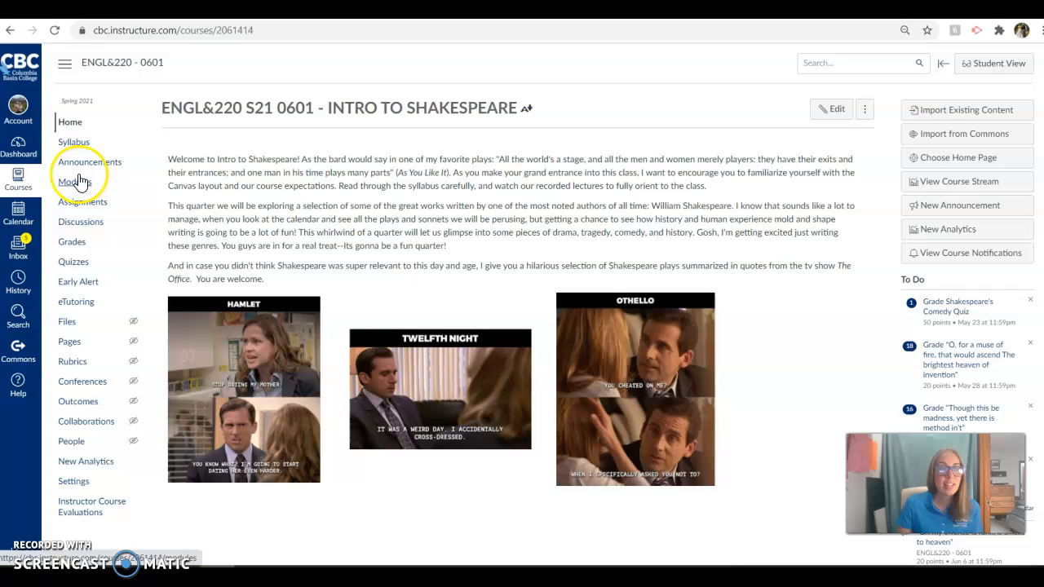
pyautogui.click(75, 181)
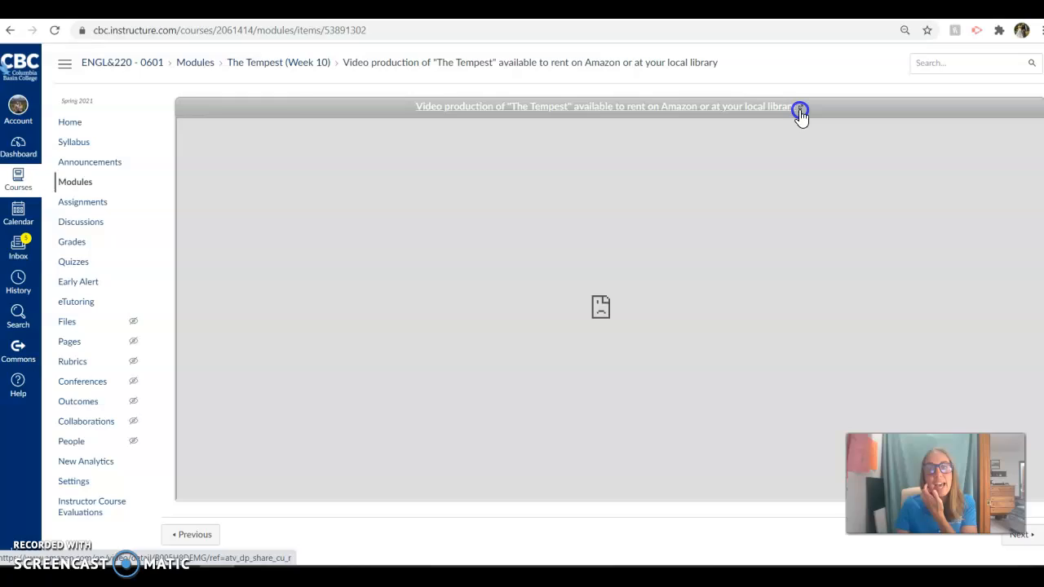
# Follow the Amazon link to The Tempest (2010) on Prime Video, $3.99 rent / $19.99 buy
pyautogui.click(797, 107)
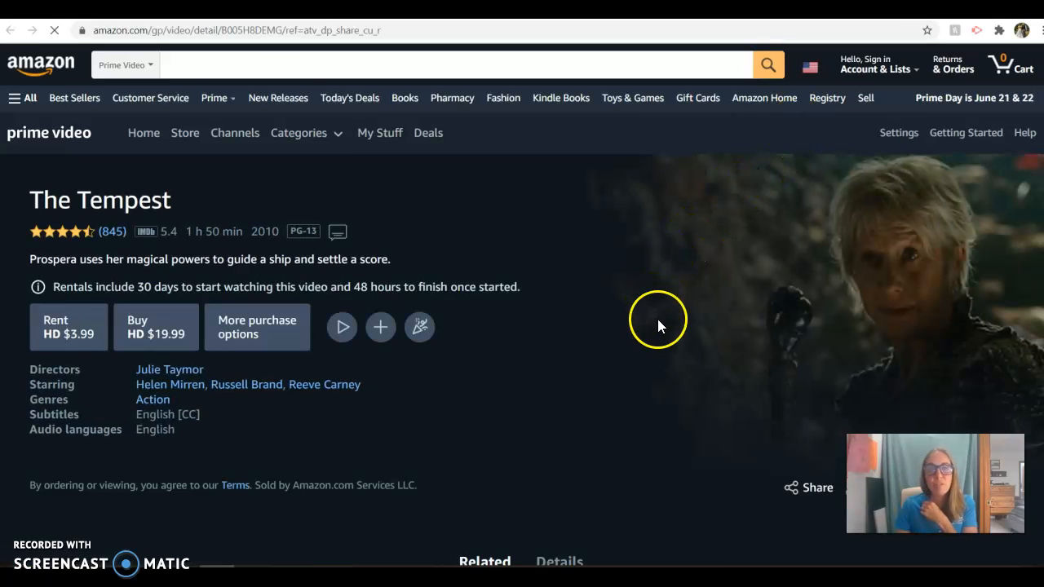
pyautogui.click(877, 63)
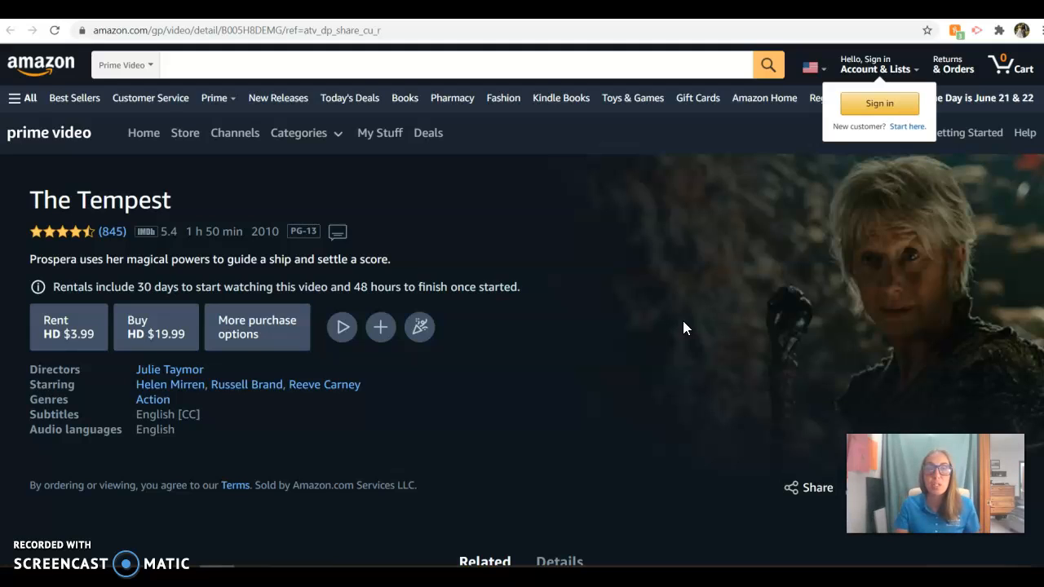
pyautogui.moveTo(680, 327)
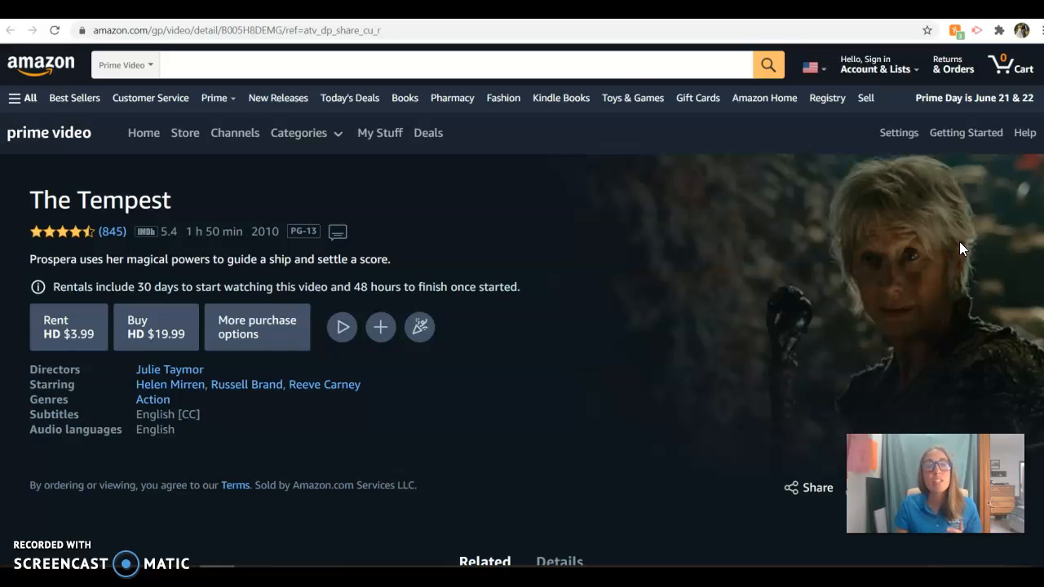
pyautogui.moveTo(887, 243)
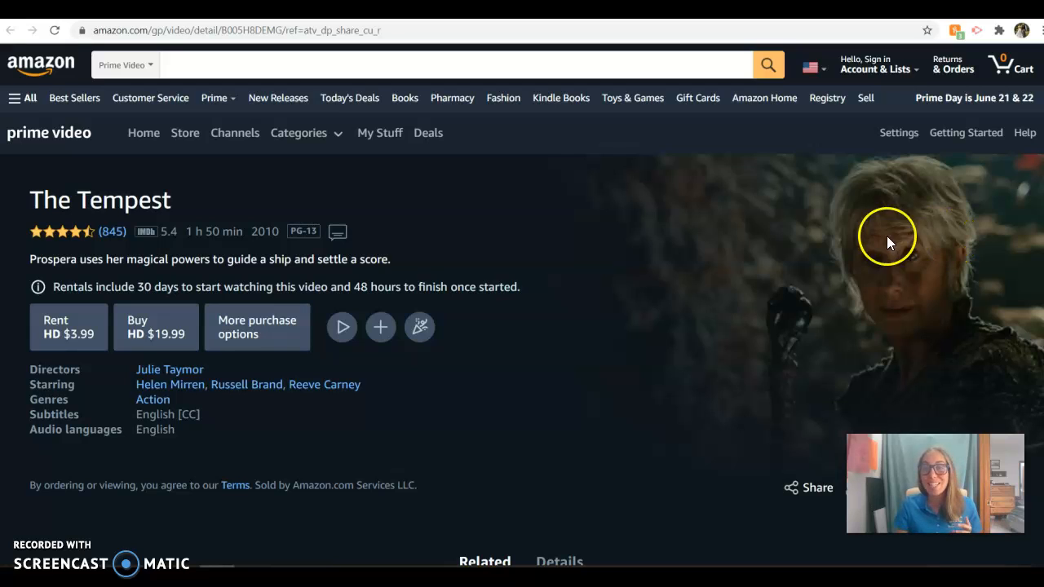
pyautogui.moveTo(887, 258)
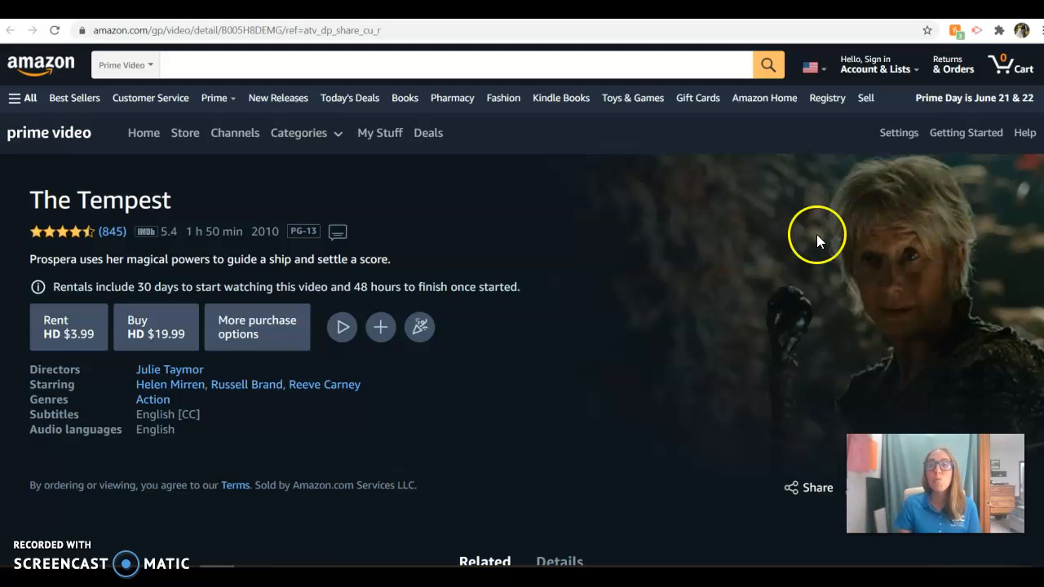
pyautogui.moveTo(786, 263)
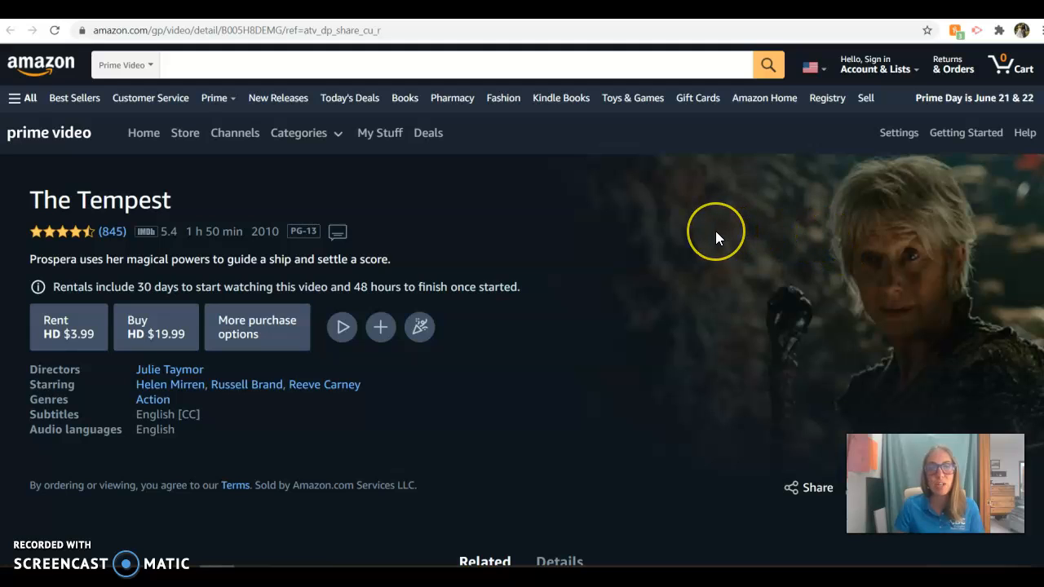
pyautogui.moveTo(799, 222)
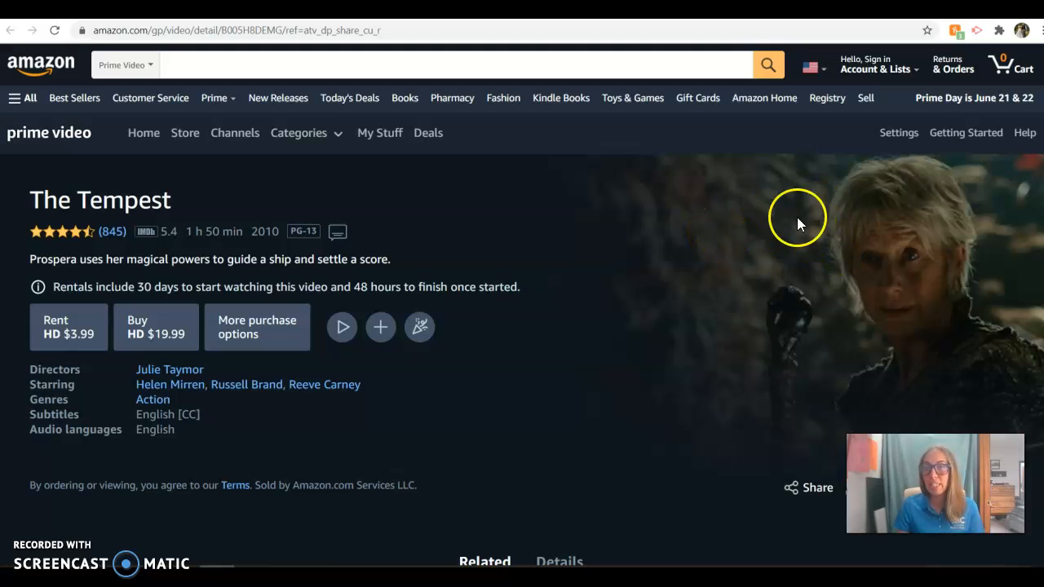
pyautogui.moveTo(669, 229)
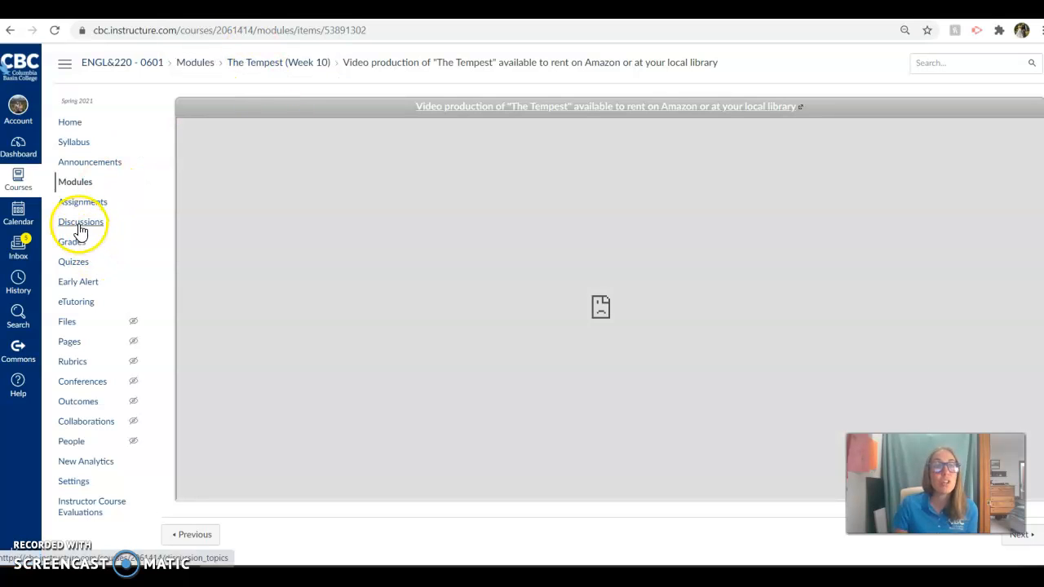
# Return to the modules list showing the two Week 10 Tempest items
pyautogui.click(75, 181)
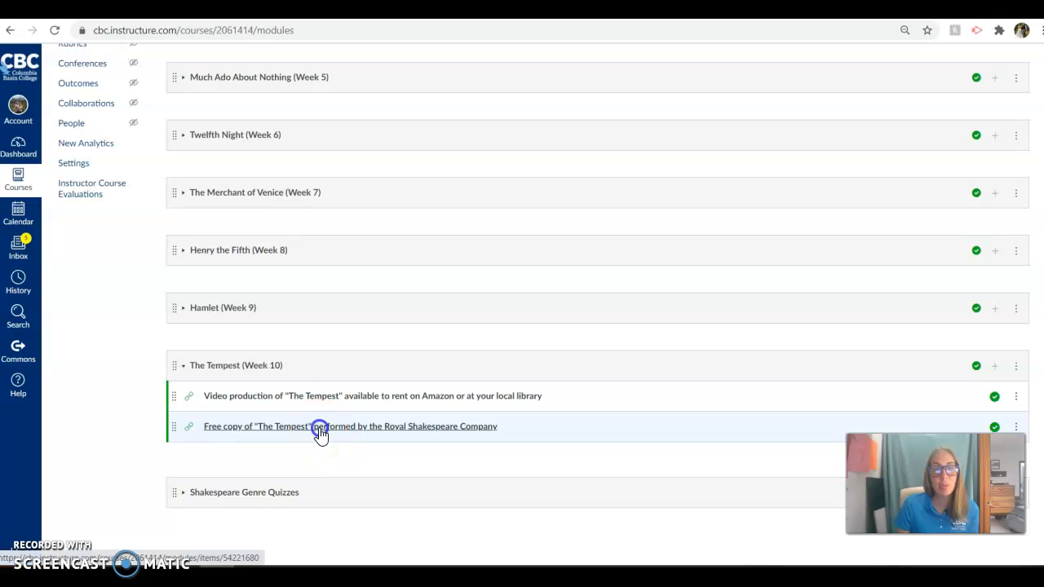
# Load the free Royal Shakespeare Company Tempest film on Alexander Street
pyautogui.click(318, 427)
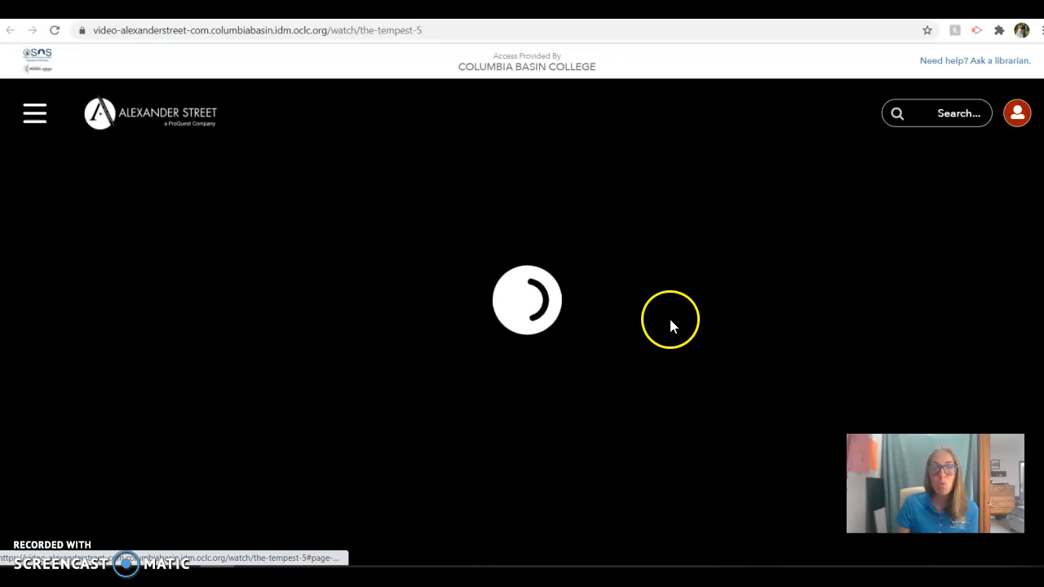
pyautogui.moveTo(518, 307)
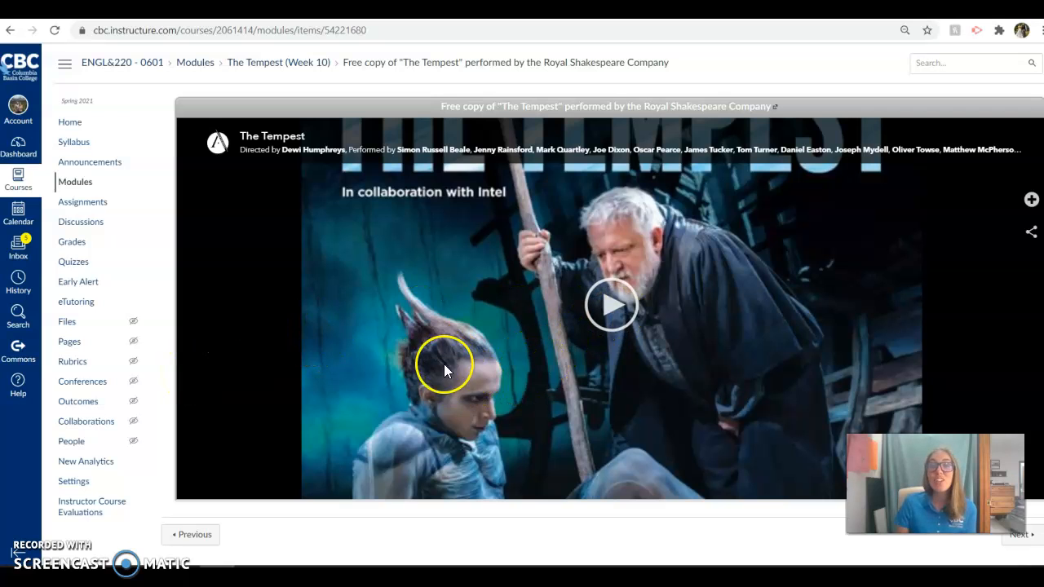
pyautogui.moveTo(406, 454)
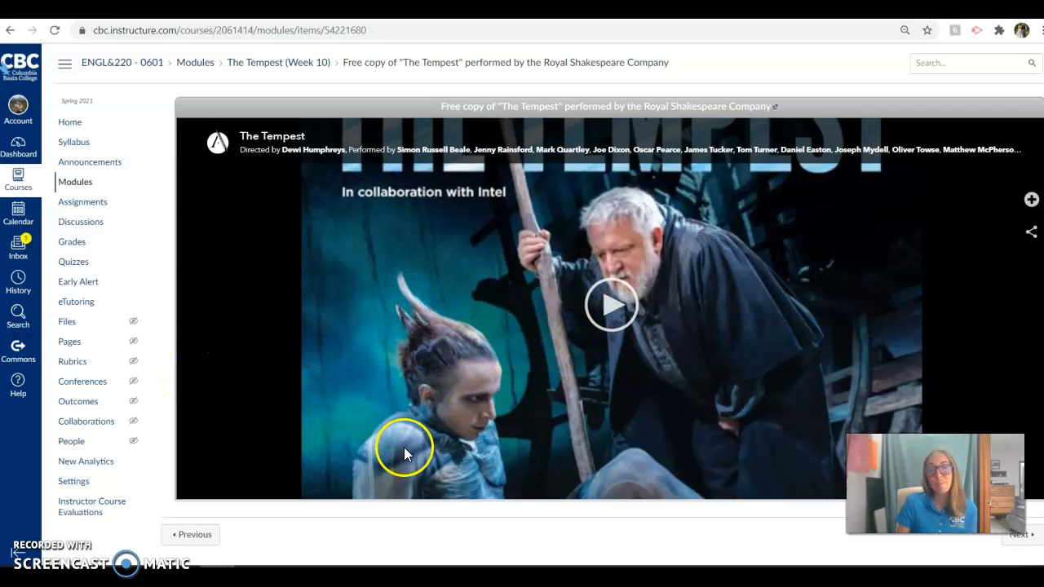
pyautogui.moveTo(388, 329)
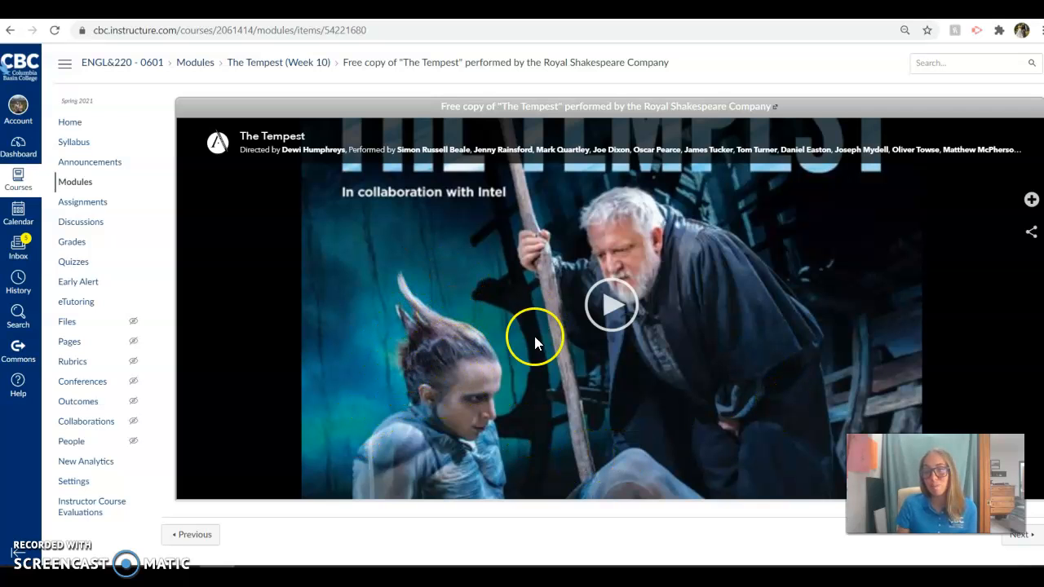
pyautogui.moveTo(332, 337)
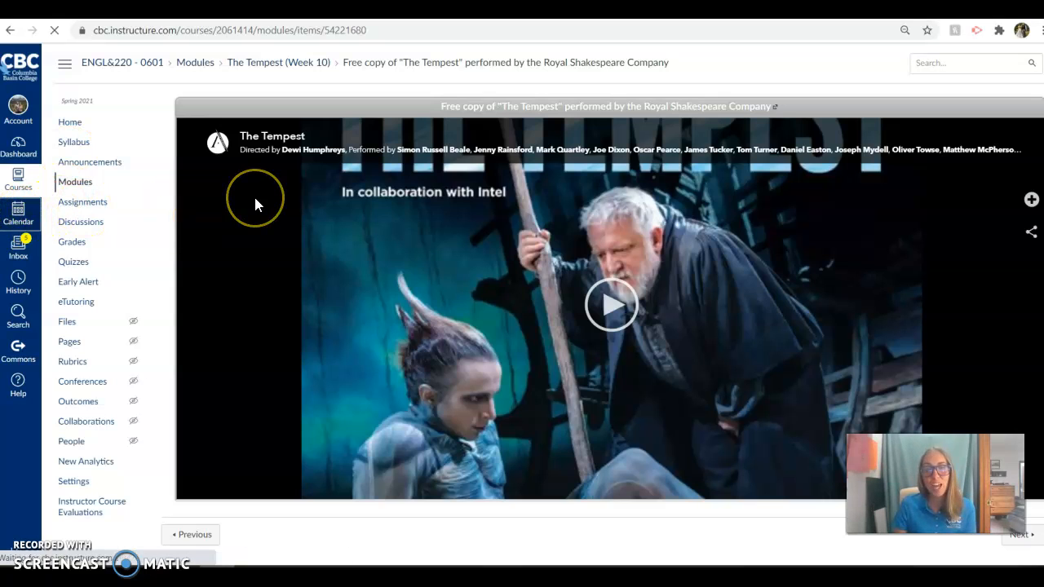
# Show the June 2021 course calendar with the Tempest week and June 15–17 finals items
pyautogui.click(18, 215)
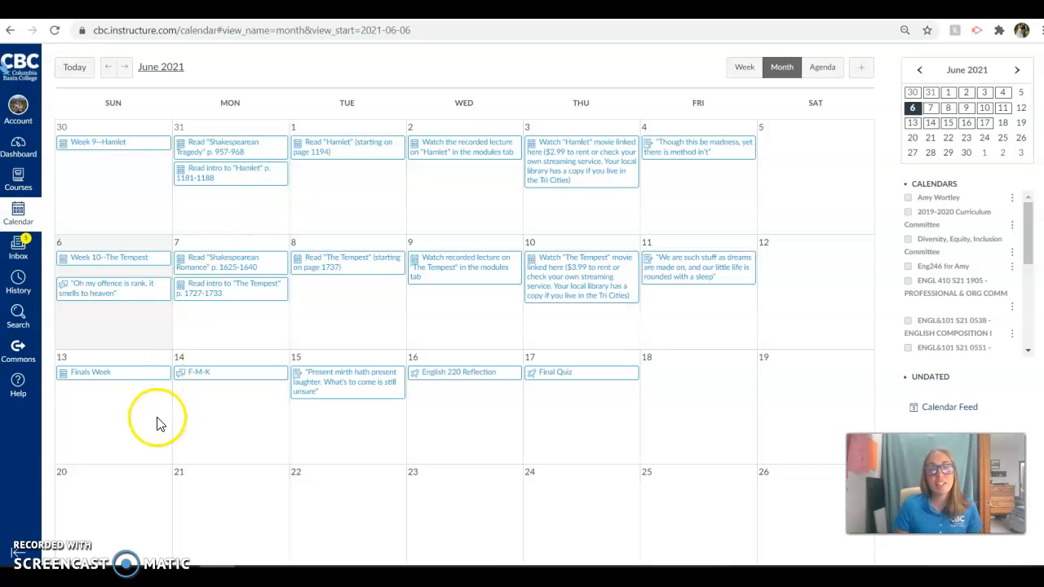
pyautogui.moveTo(121, 449)
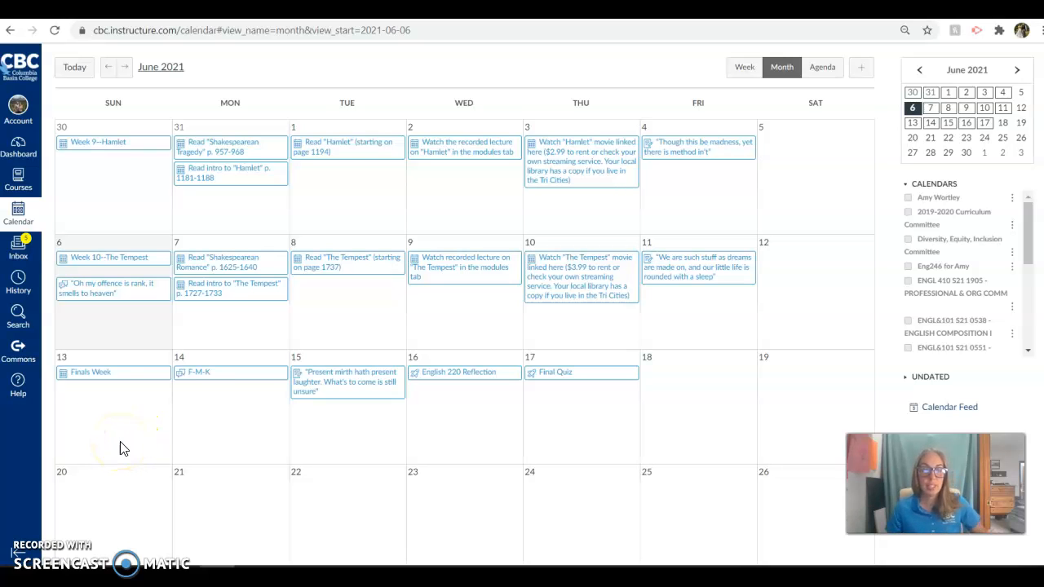
pyautogui.click(199, 372)
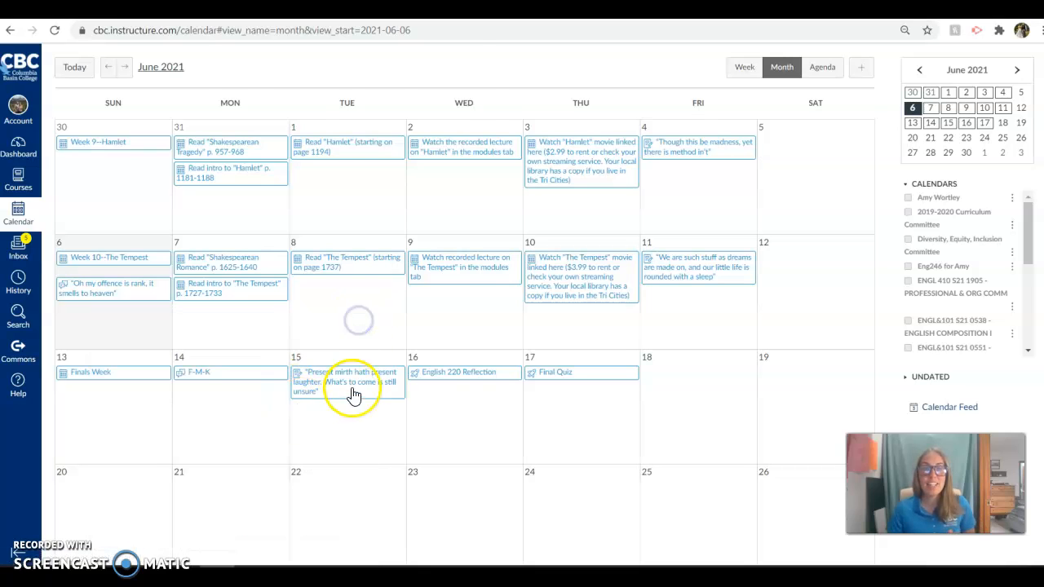
pyautogui.click(349, 382)
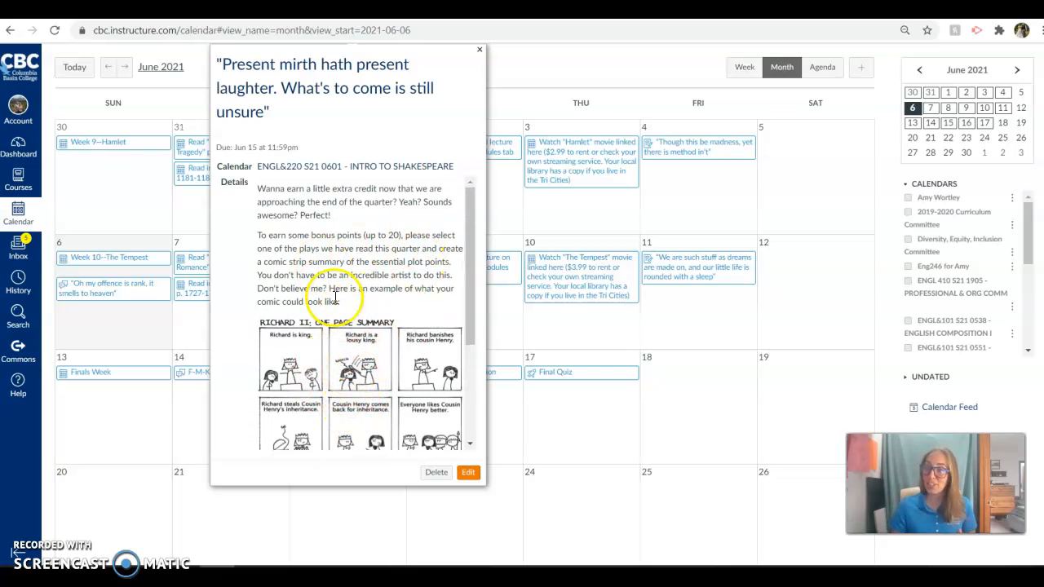
pyautogui.click(476, 51)
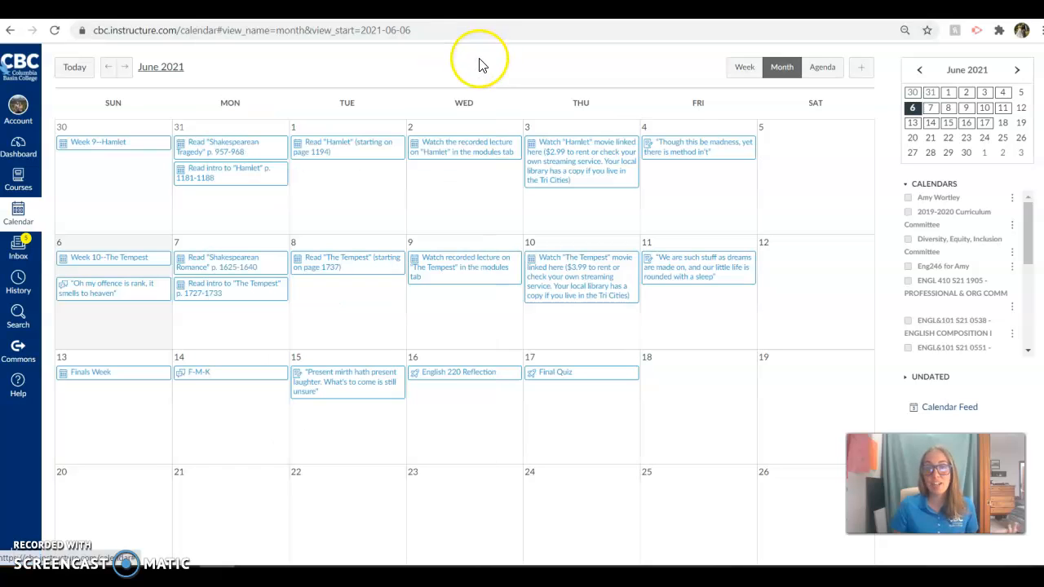
pyautogui.click(463, 372)
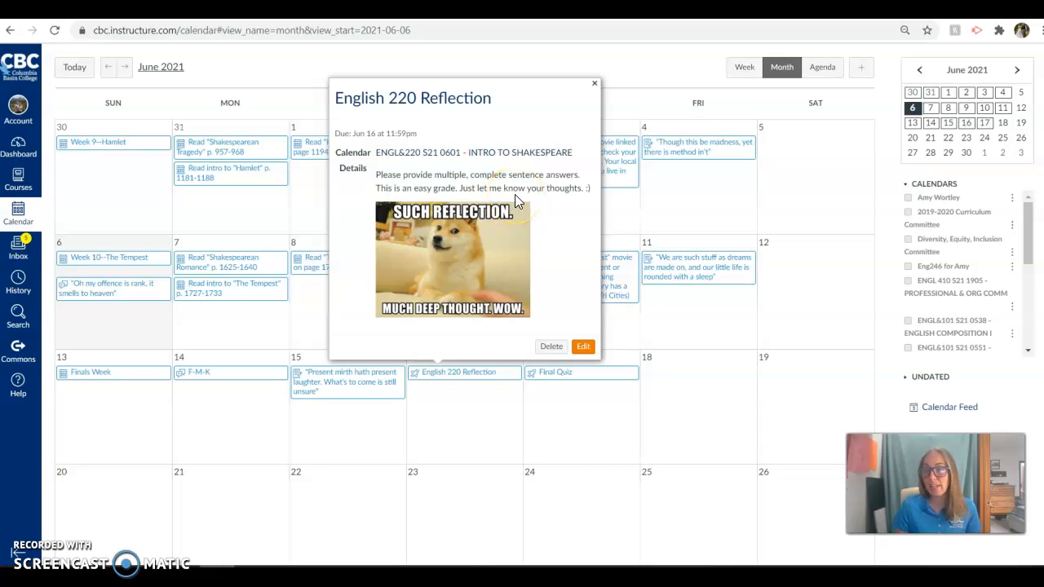
pyautogui.moveTo(551, 67)
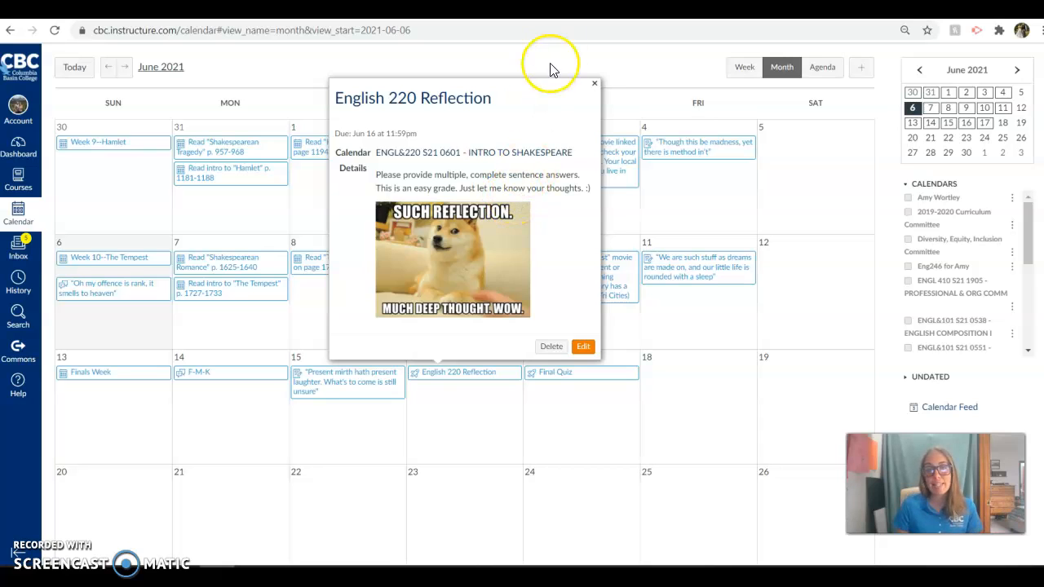
pyautogui.click(593, 83)
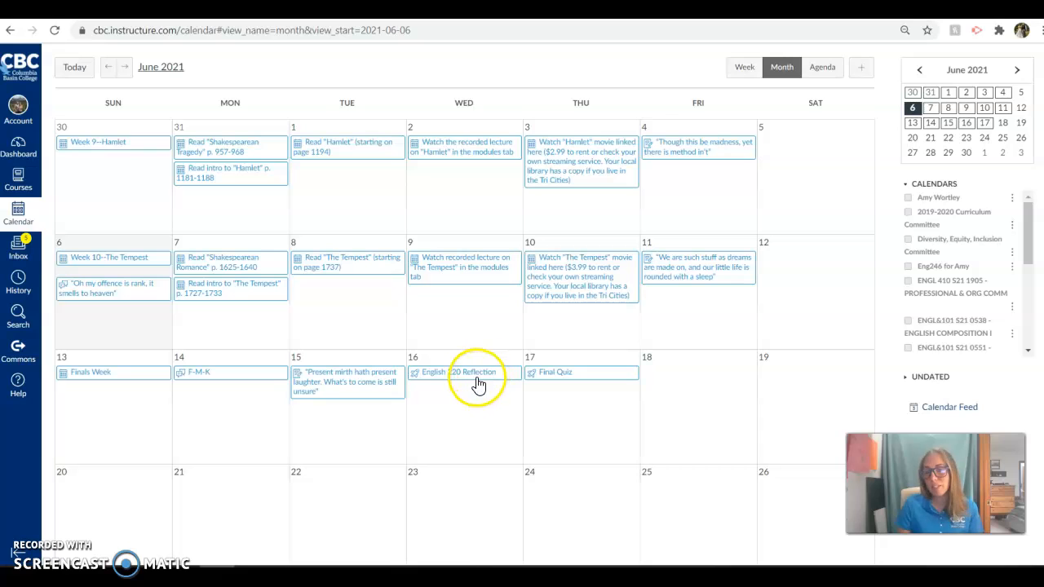
pyautogui.moveTo(574, 381)
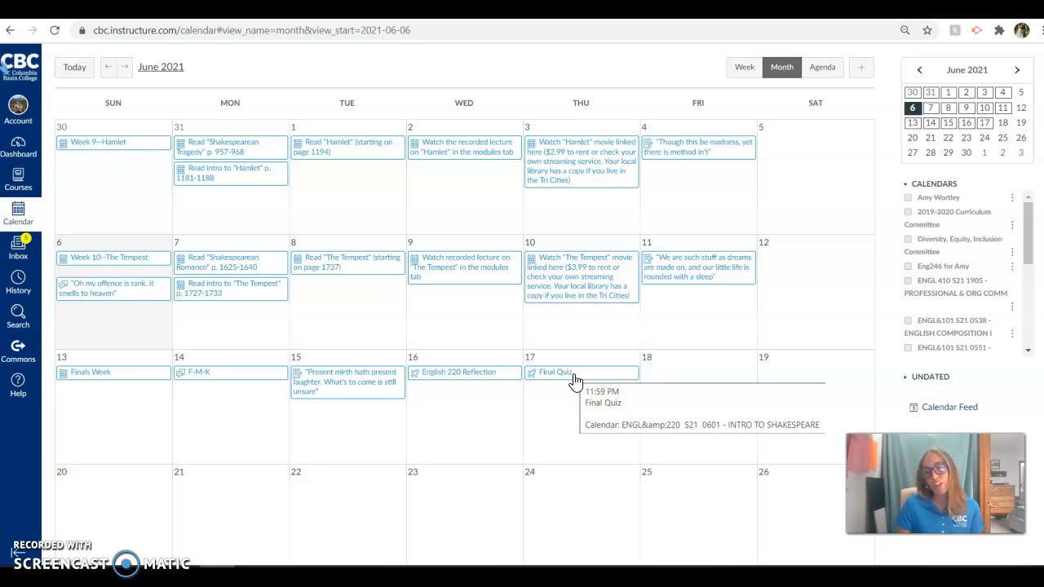
pyautogui.moveTo(216, 440)
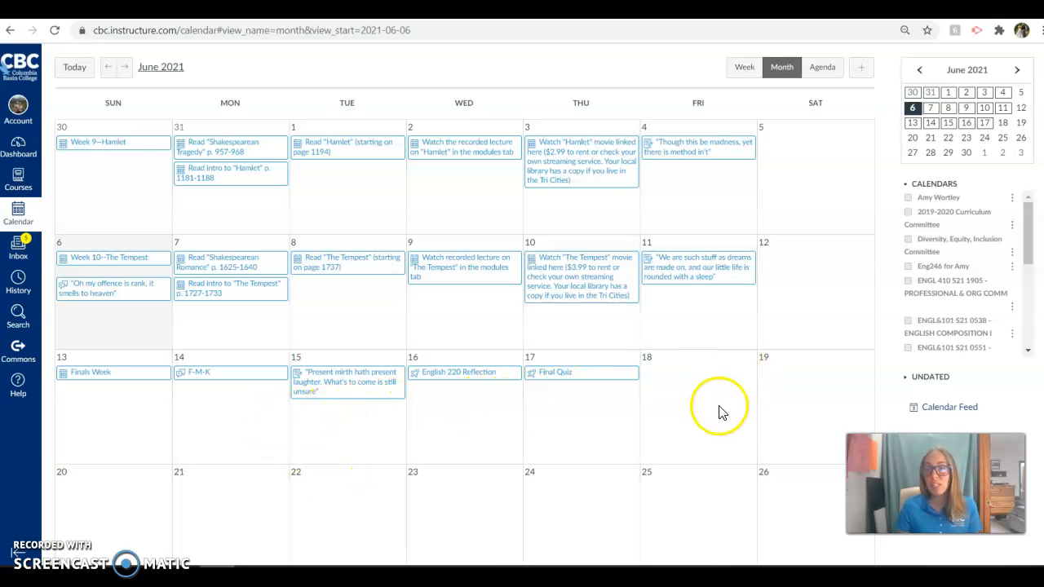
pyautogui.moveTo(707, 416)
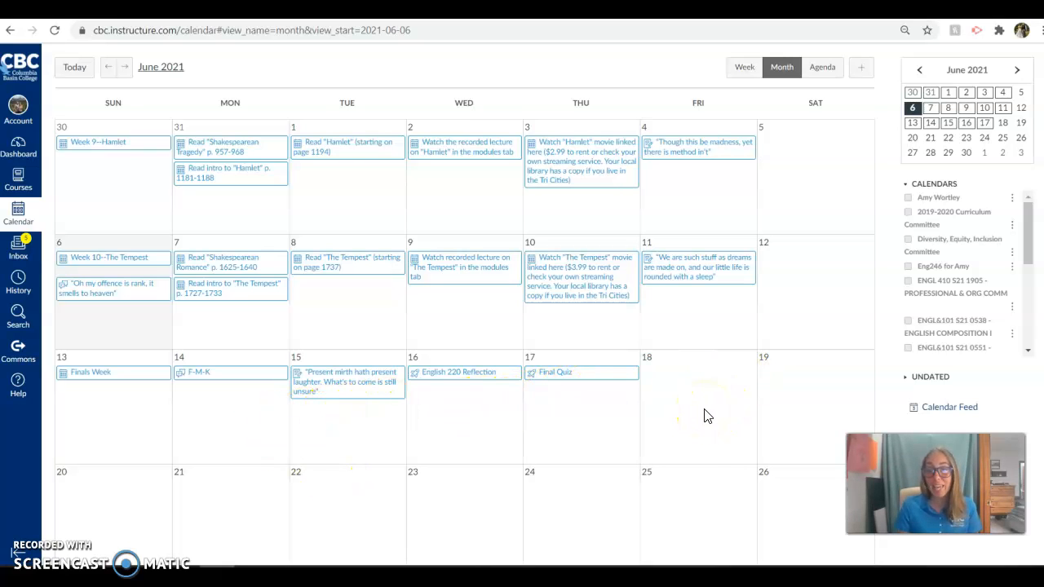
pyautogui.moveTo(195, 490)
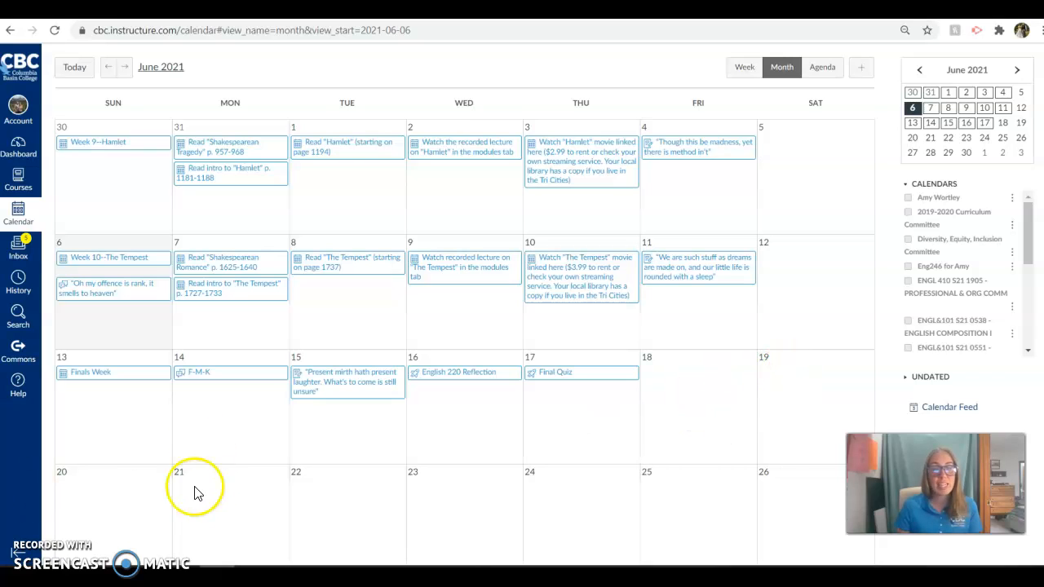
pyautogui.moveTo(313, 503)
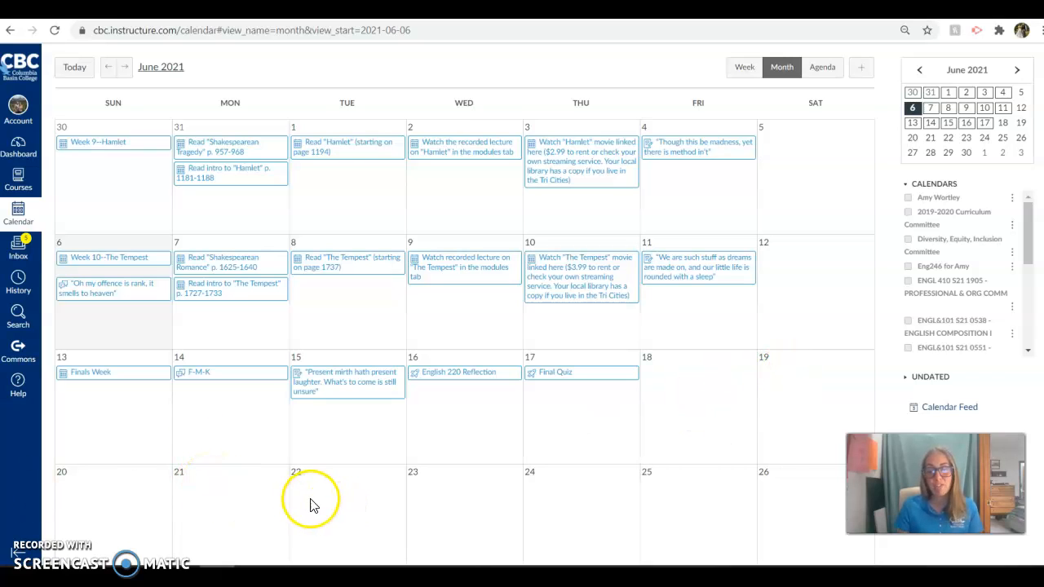
pyautogui.moveTo(296, 486)
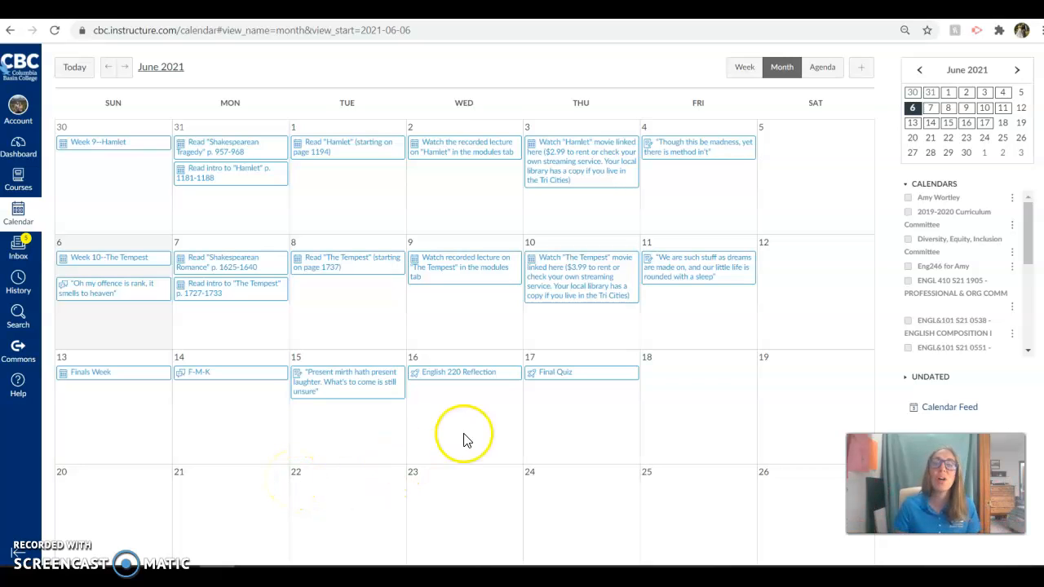
pyautogui.moveTo(202, 528)
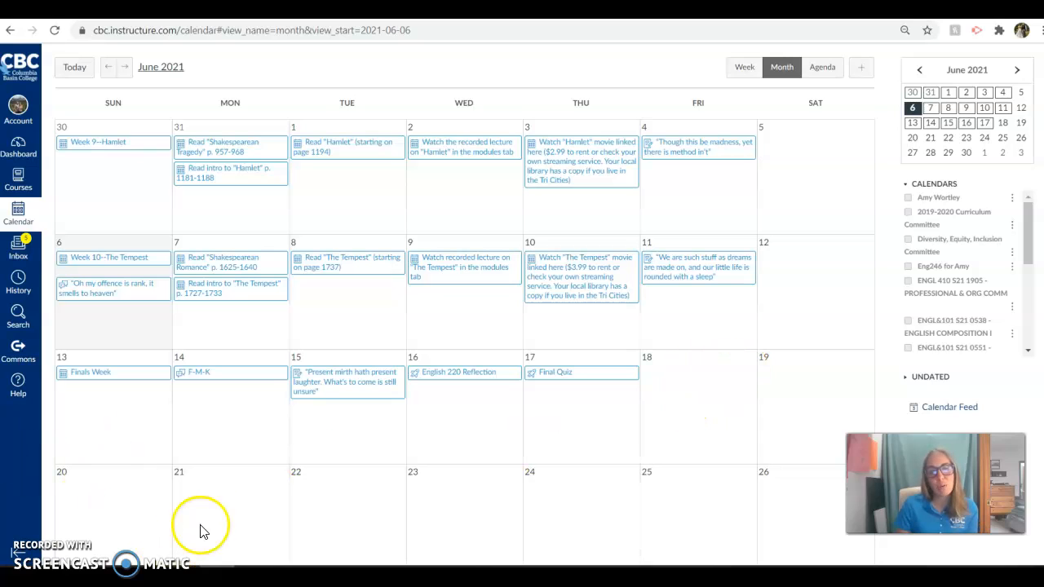
pyautogui.moveTo(301, 510)
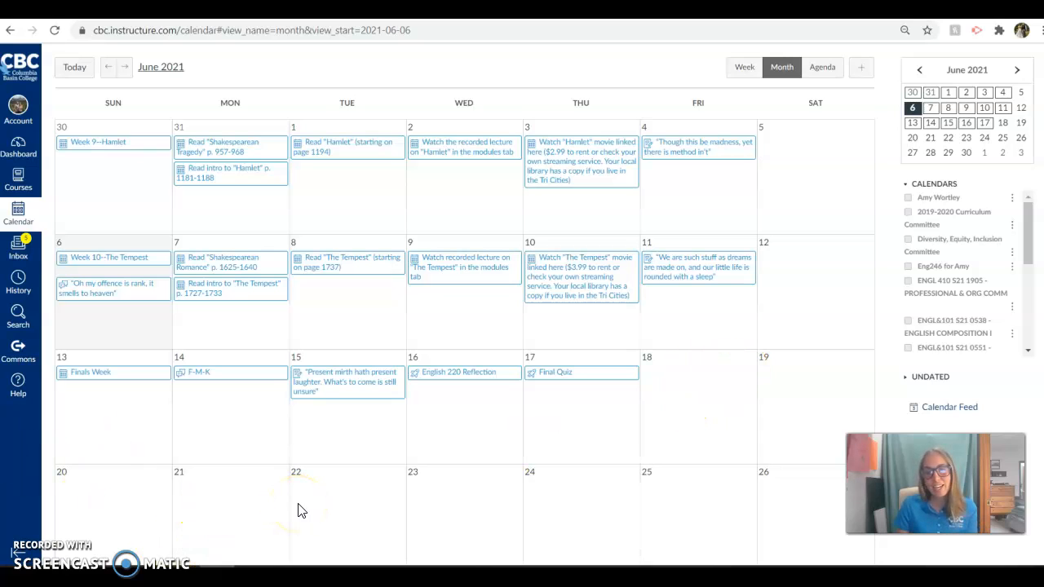